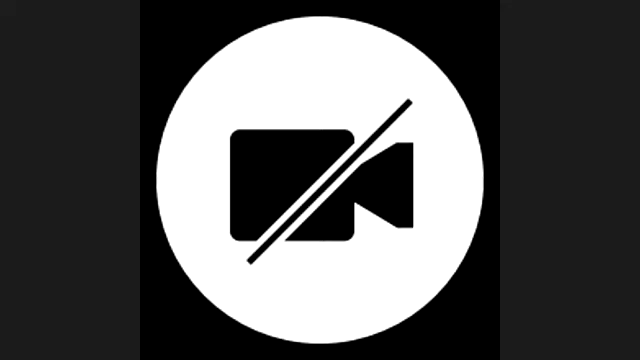
Turn the camera back on so the live webcam feed replaces the placeholder.
left_click(320, 180)
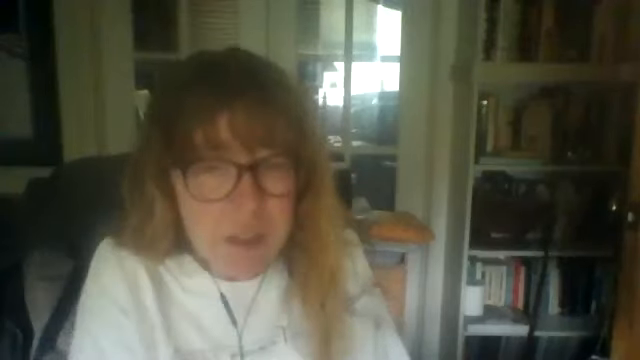